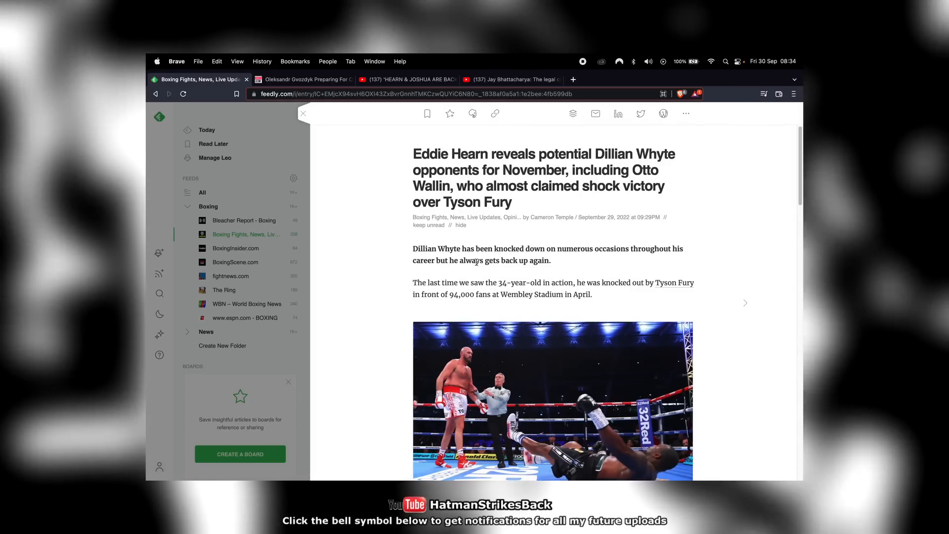
- Read further through the Boxing room's conversation timeline in Element
scroll(down, 3)
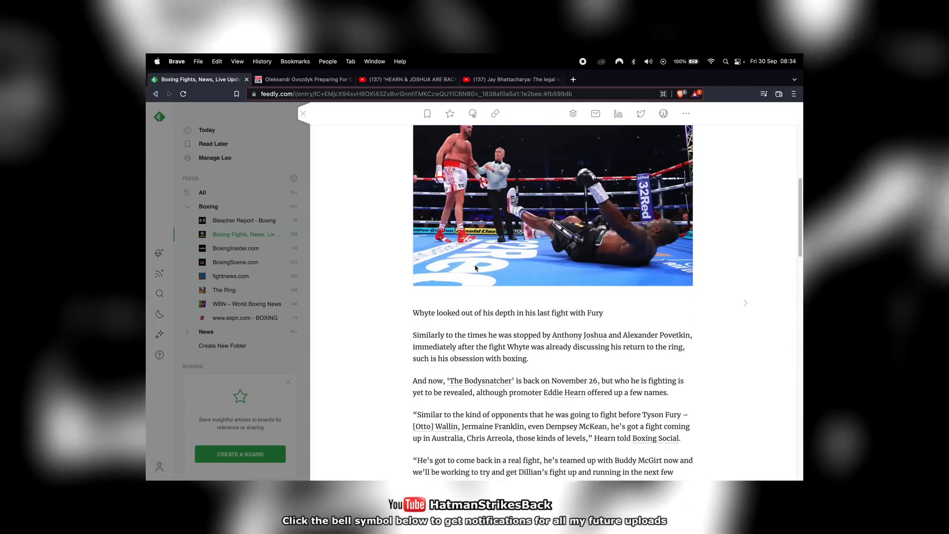
scroll(down, 3)
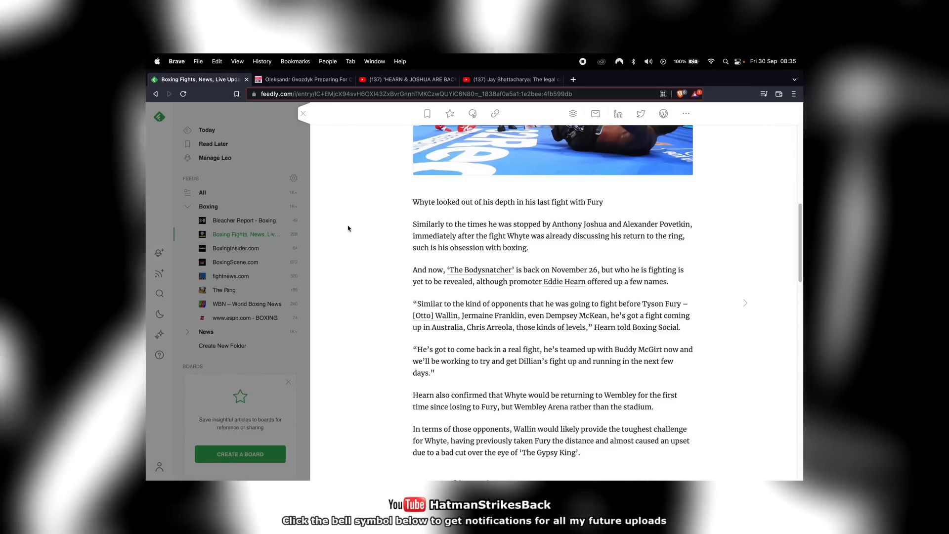
mouse_move(356, 250)
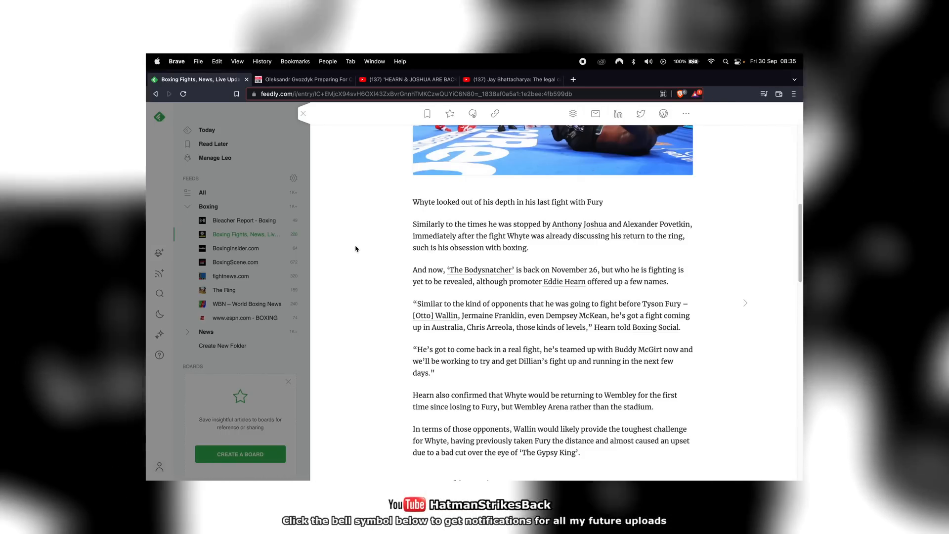
scroll(down, 3)
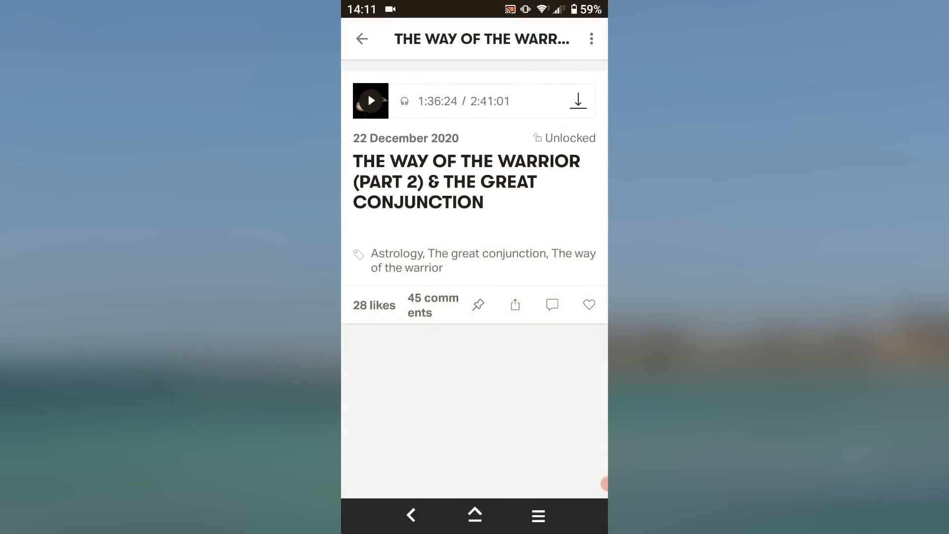
click(370, 101)
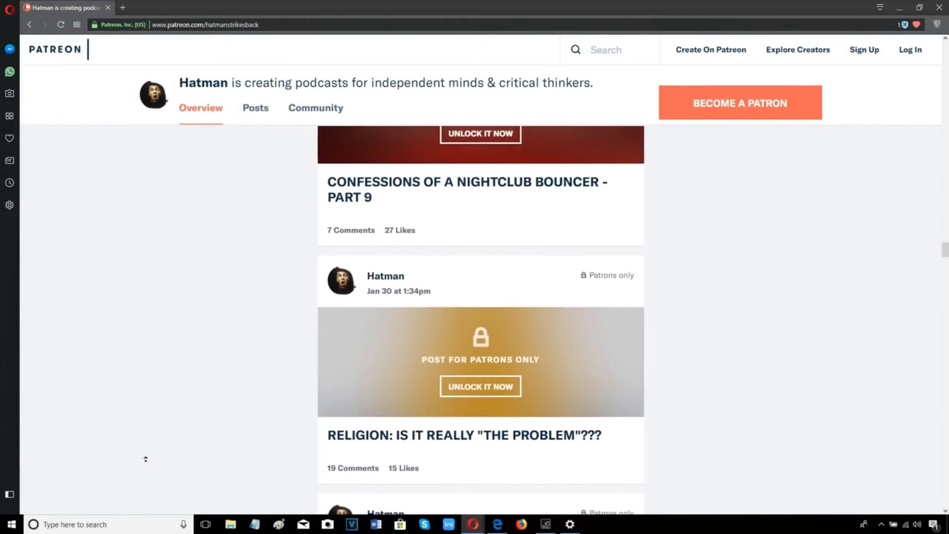
scroll(up, 3)
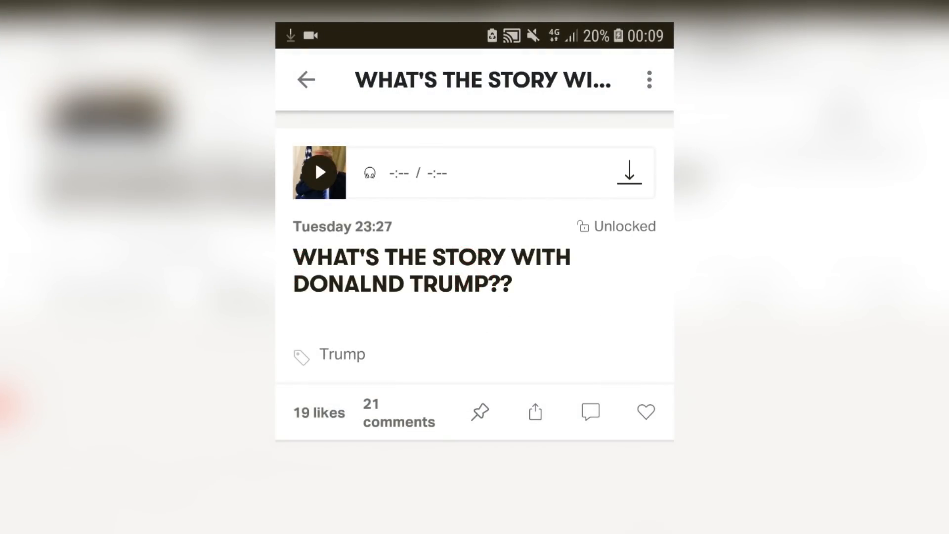
- Switch to 'The wild wild west' room and scroll through its recent boxing messages
click(630, 173)
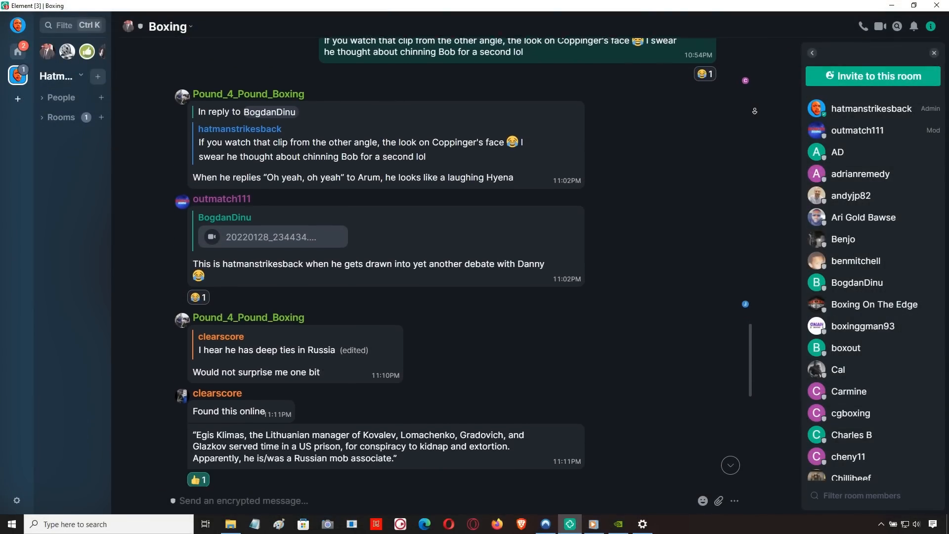
scroll(down, 3)
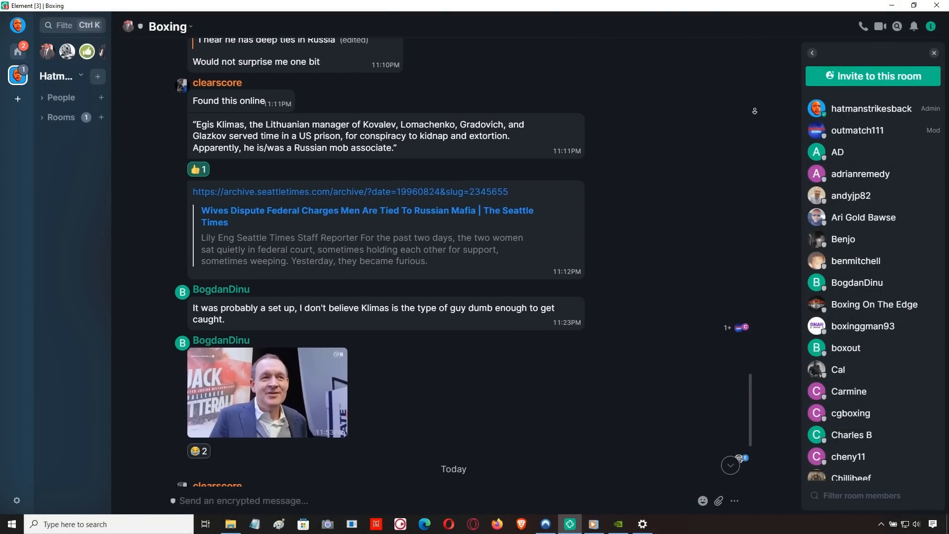
scroll(down, 3)
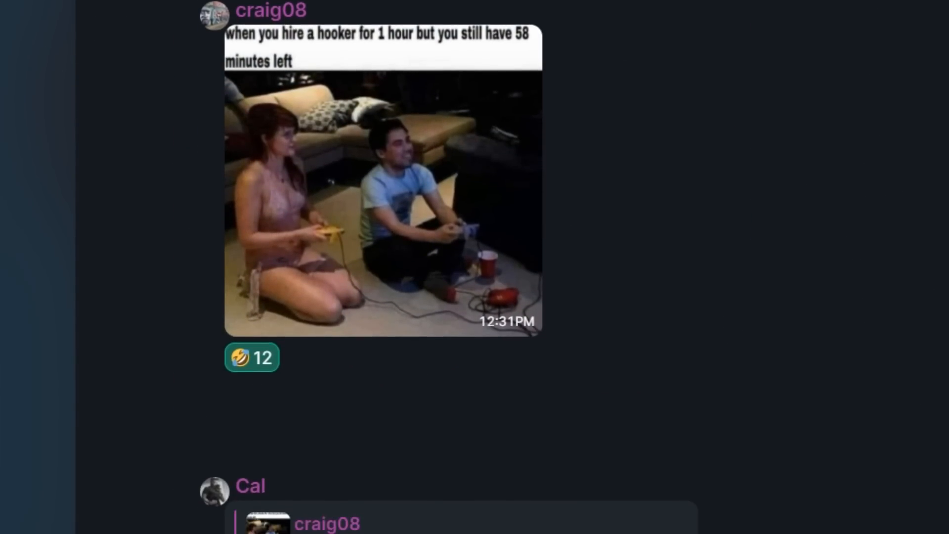
scroll(down, 3)
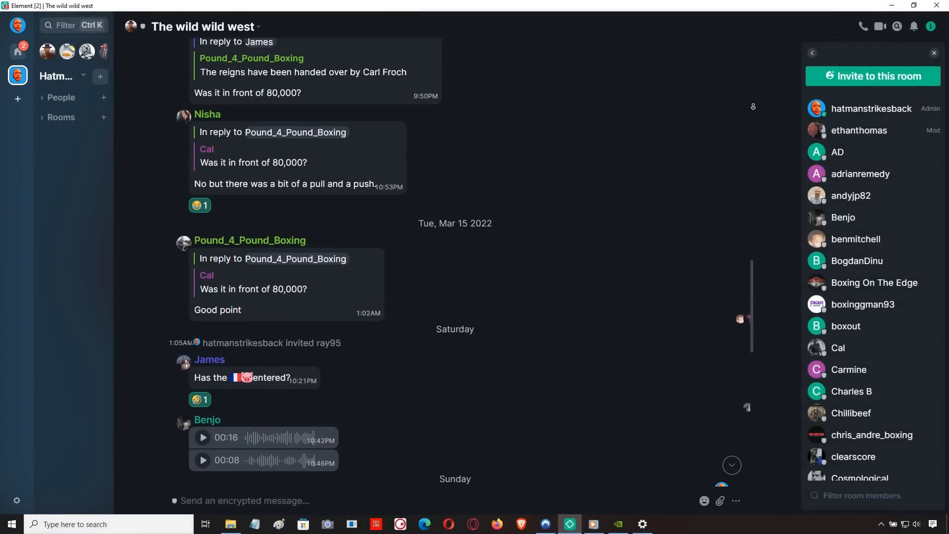
scroll(down, 3)
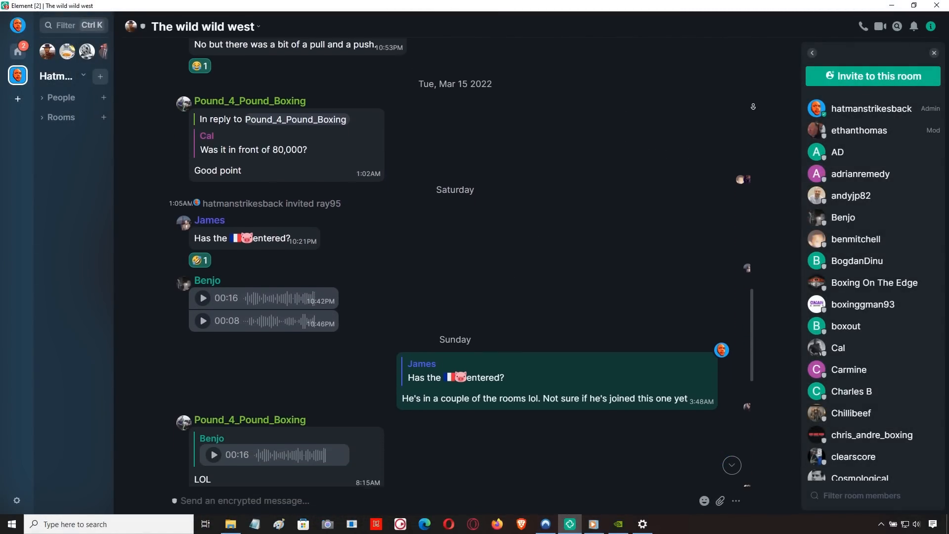
scroll(down, 3)
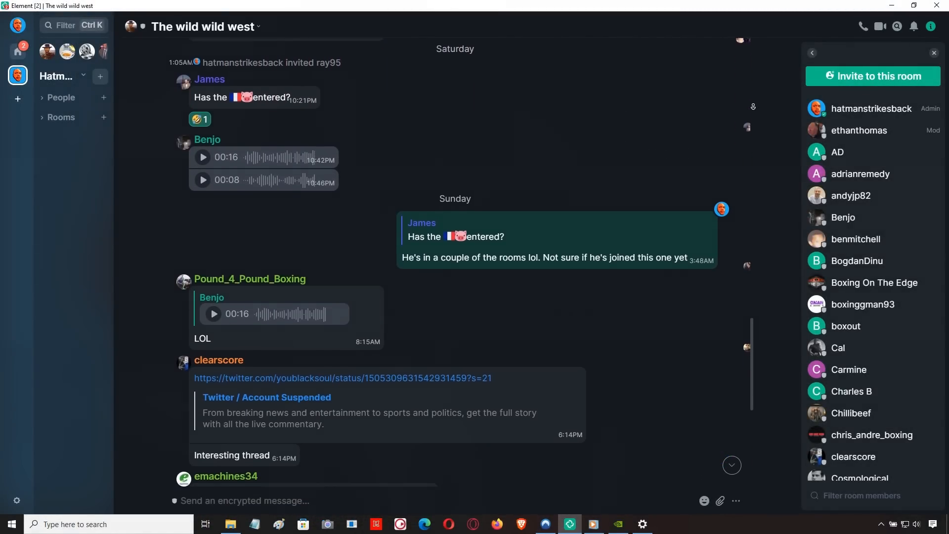